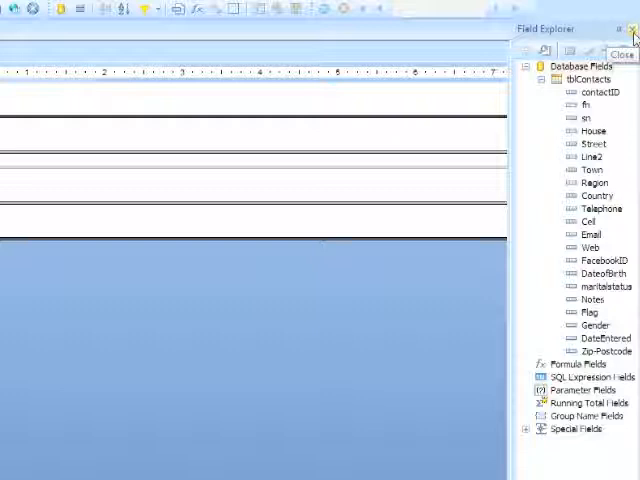
# - Pin the Field Explorer to auto-hide so it collapses into a strip on the right edge
pyautogui.click(633, 28)
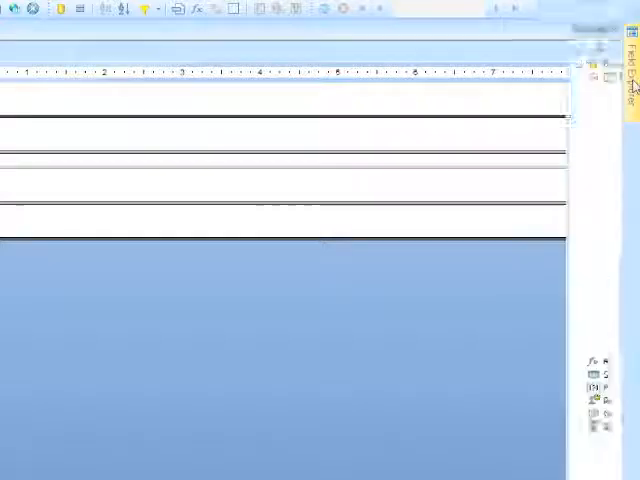
# - Slide the collapsed Field Explorer back open to show the contacts table's fields
pyautogui.click(630, 75)
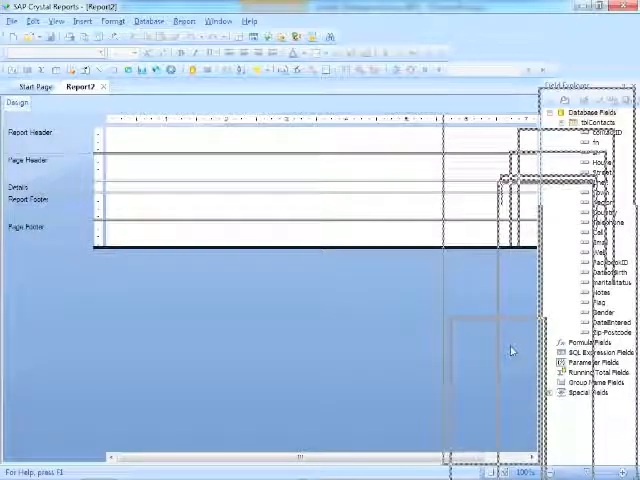
pyautogui.moveTo(418, 432)
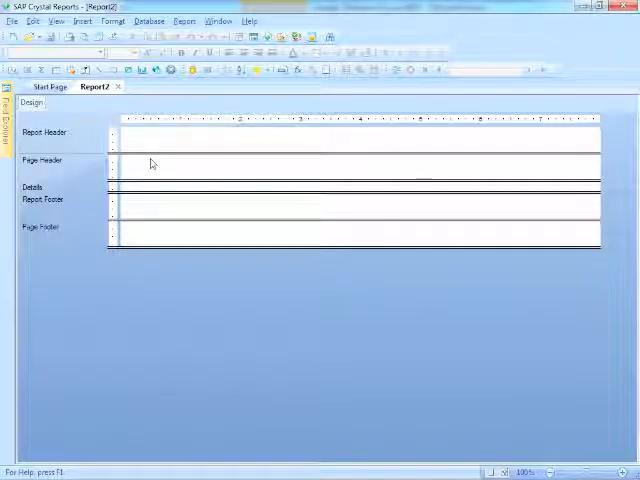
pyautogui.moveTo(138, 165)
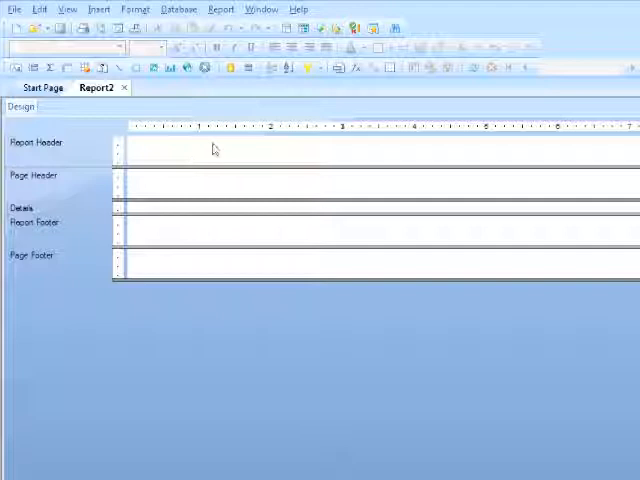
pyautogui.moveTo(183, 146)
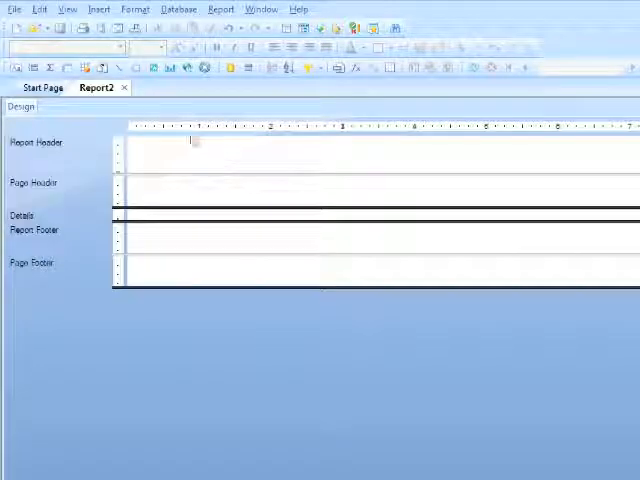
pyautogui.moveTo(192, 164)
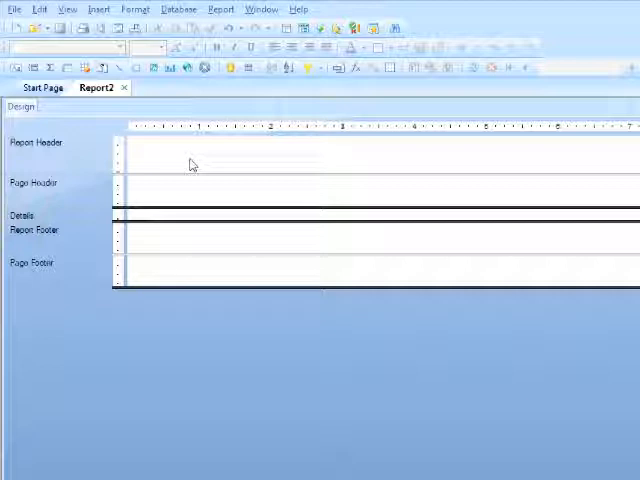
pyautogui.moveTo(55, 189)
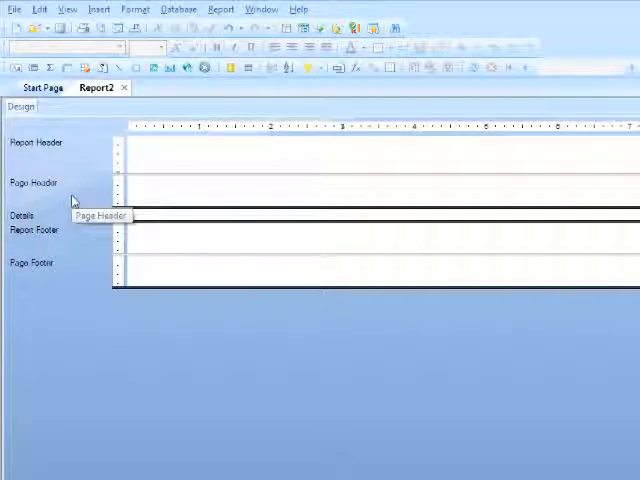
pyautogui.moveTo(275, 196)
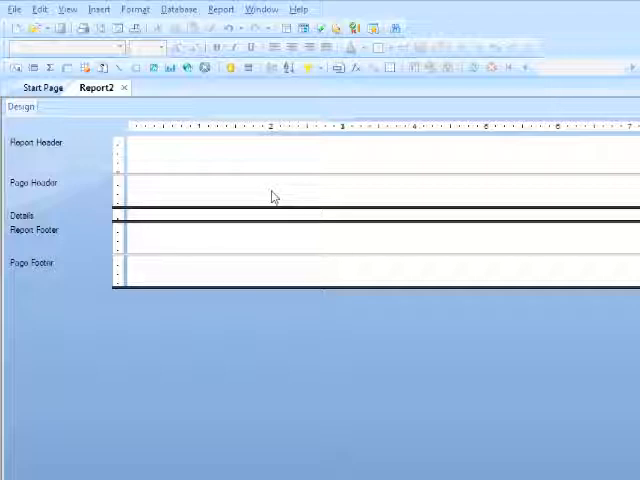
pyautogui.moveTo(170, 191)
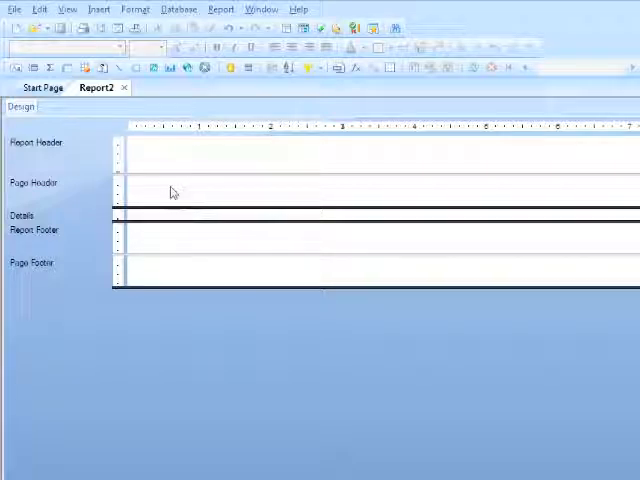
pyautogui.moveTo(188, 198)
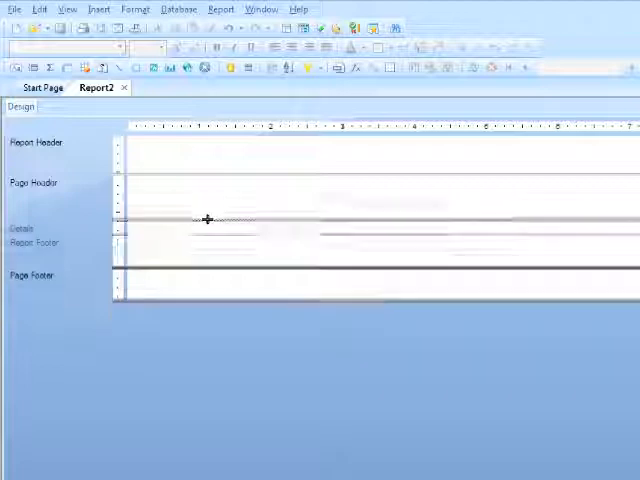
pyautogui.moveTo(90, 190)
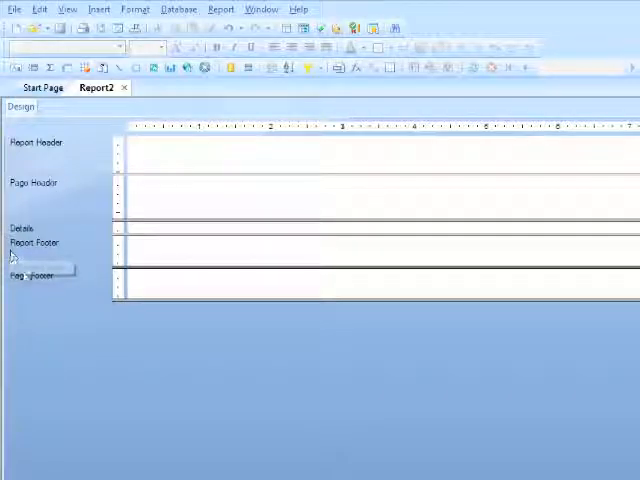
pyautogui.moveTo(58, 283)
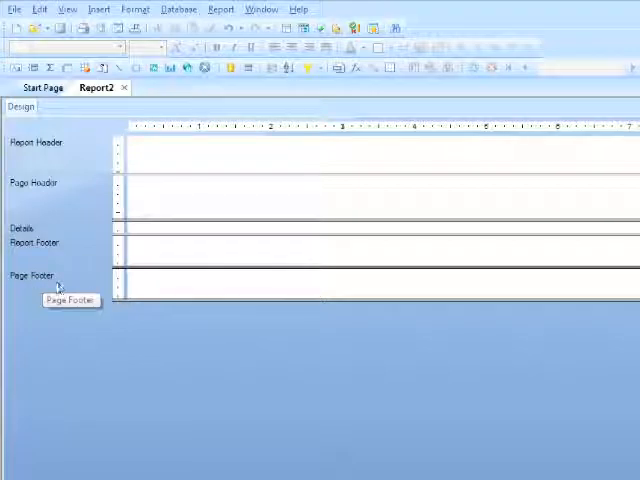
pyautogui.moveTo(214, 285)
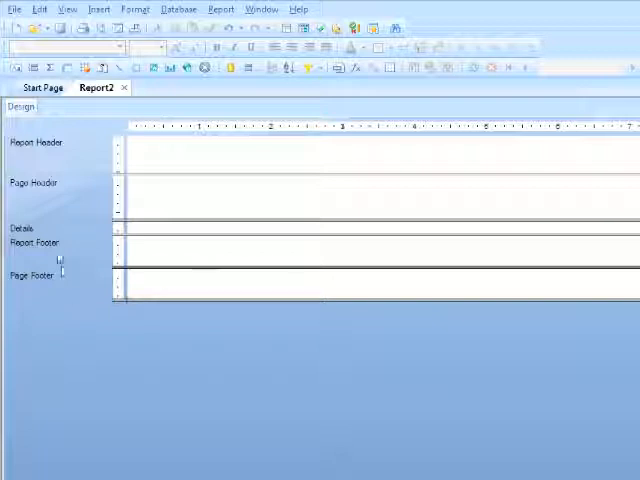
pyautogui.moveTo(48, 160)
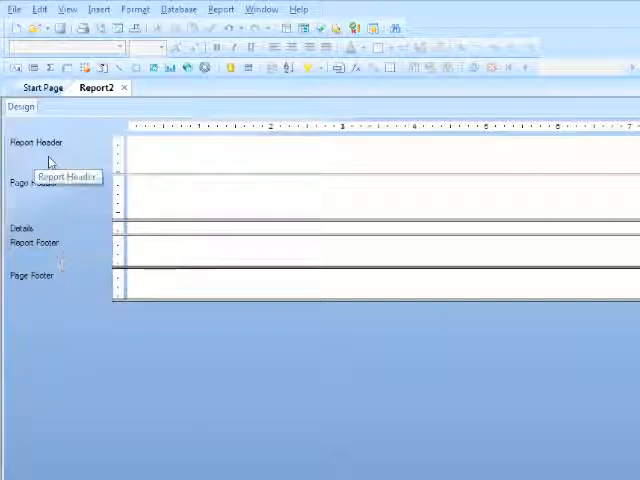
pyautogui.moveTo(155, 260)
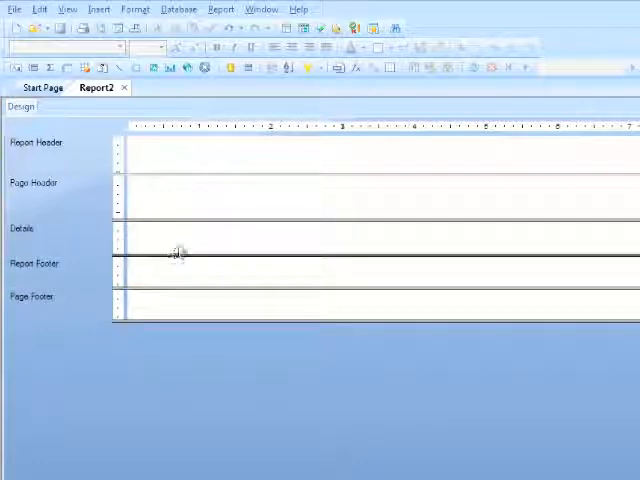
pyautogui.moveTo(148, 251)
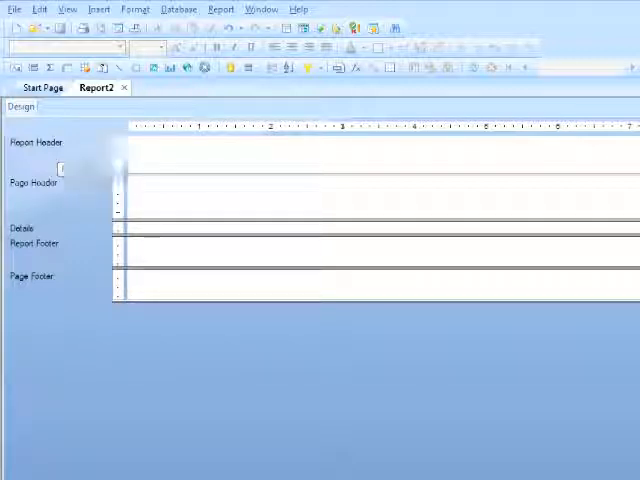
pyautogui.rightClick(40, 142)
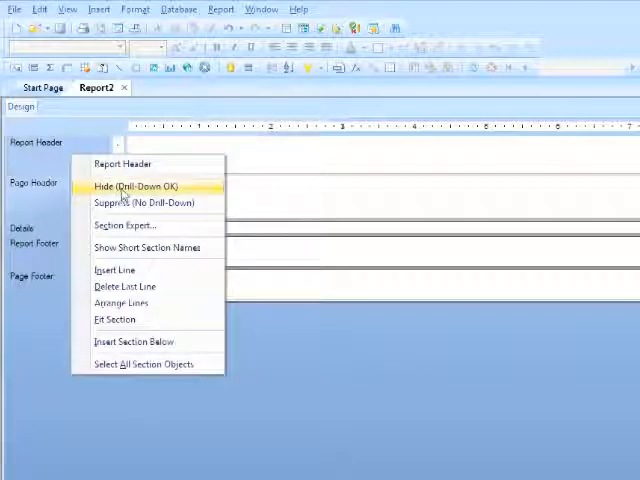
pyautogui.click(134, 187)
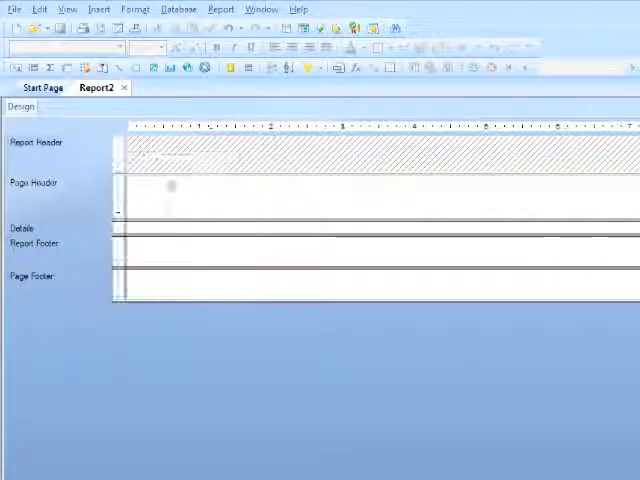
pyautogui.moveTo(95, 158)
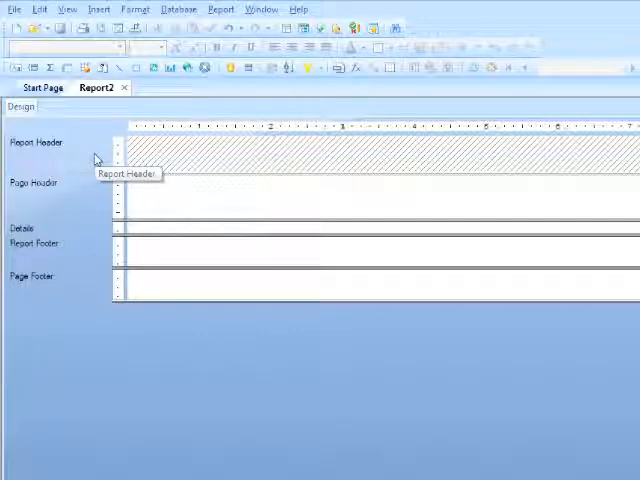
pyautogui.moveTo(77, 164)
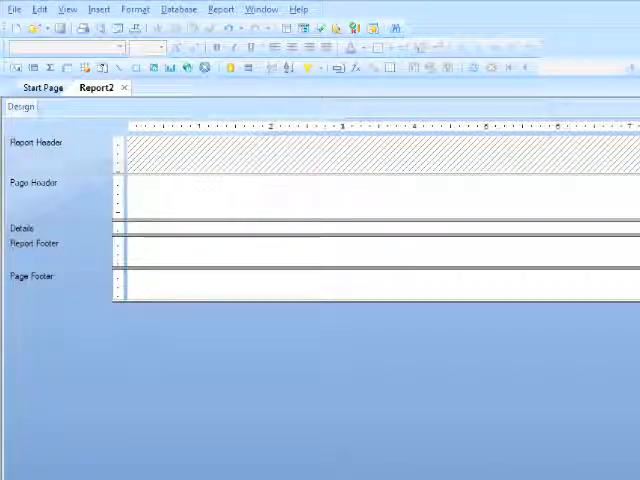
pyautogui.moveTo(75, 160)
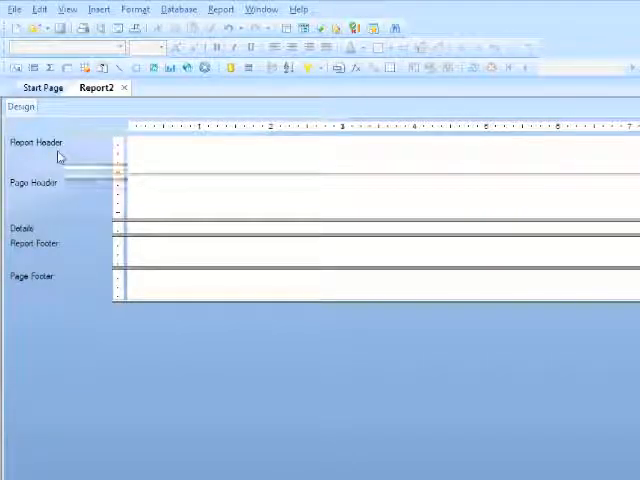
pyautogui.moveTo(84, 237)
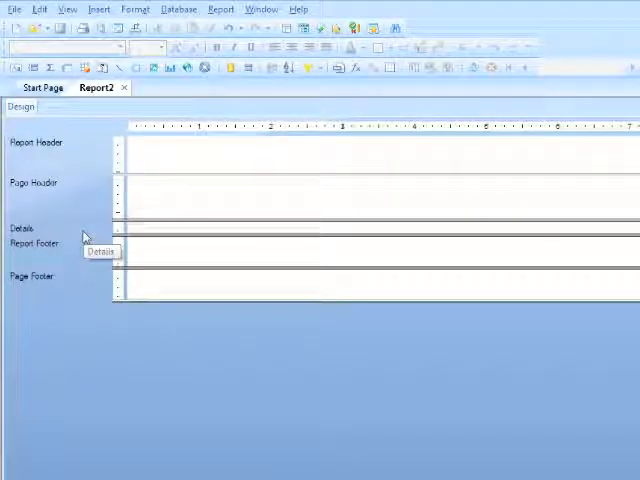